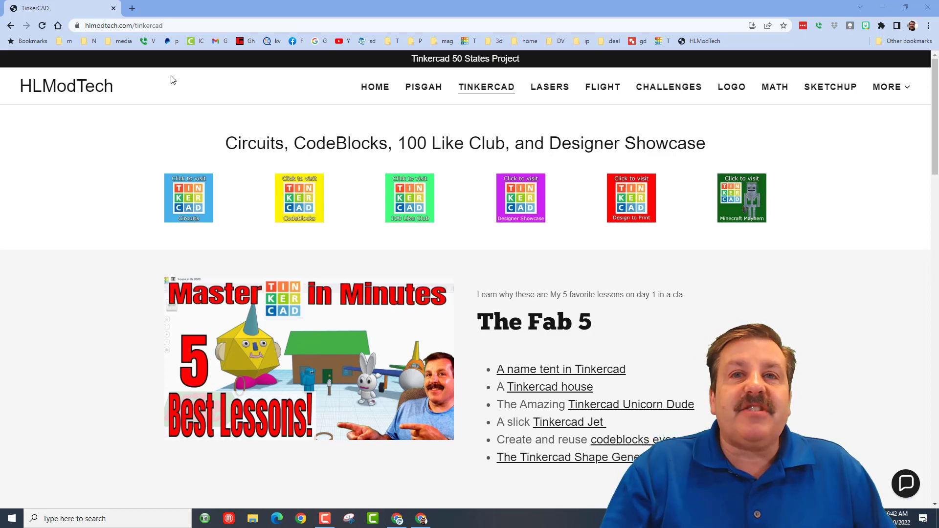
- Check the shared design link in the contact chat, then go to Designer Showcase
click(905, 484)
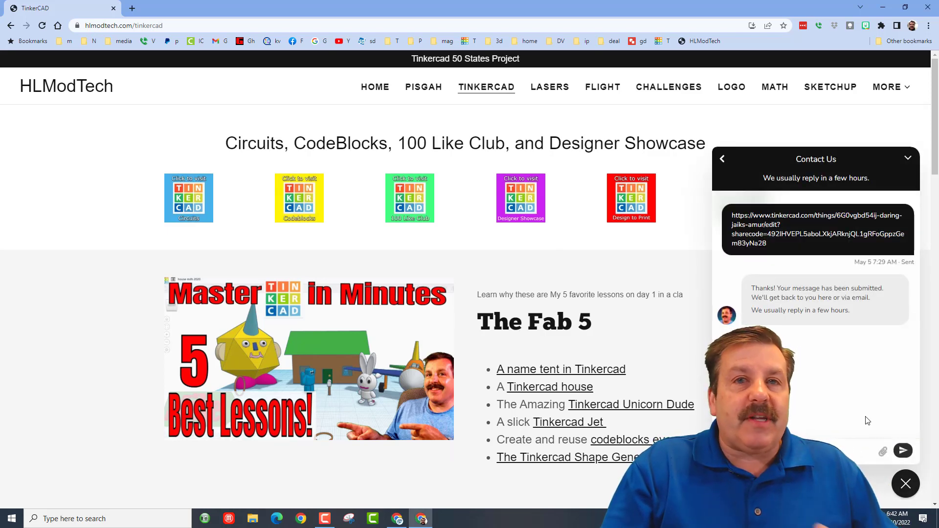
click(905, 483)
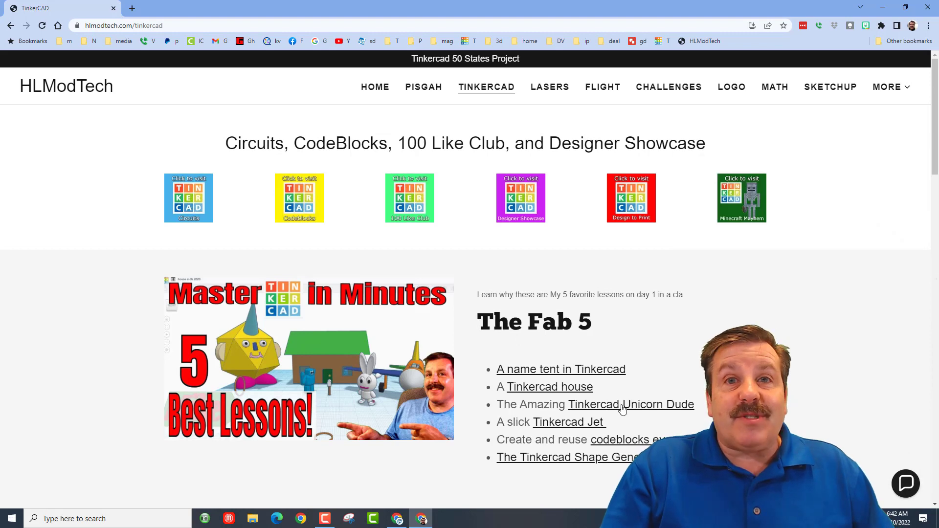
click(519, 198)
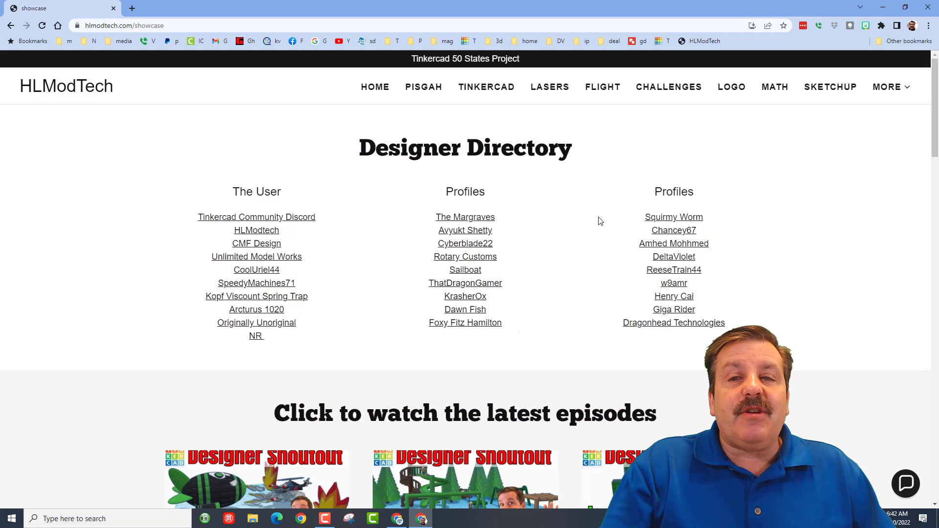
mouse_move(673, 230)
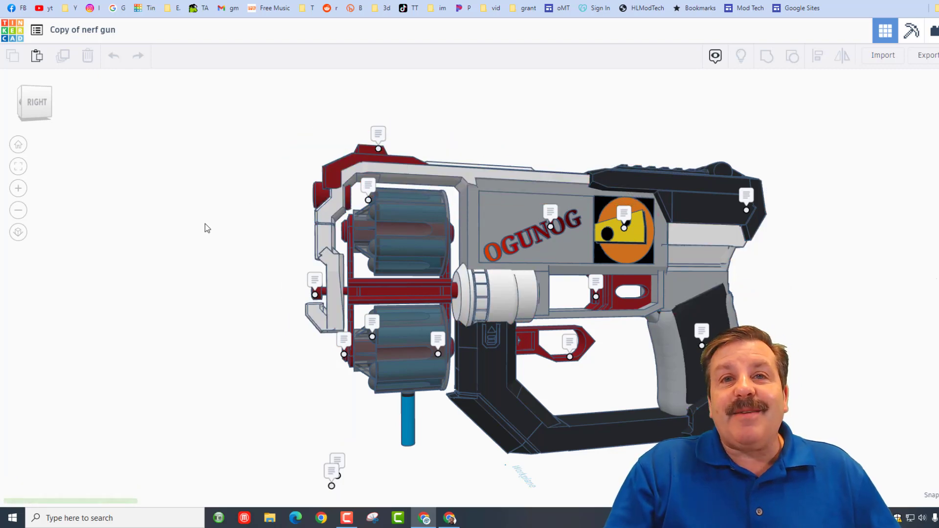
mouse_move(307, 249)
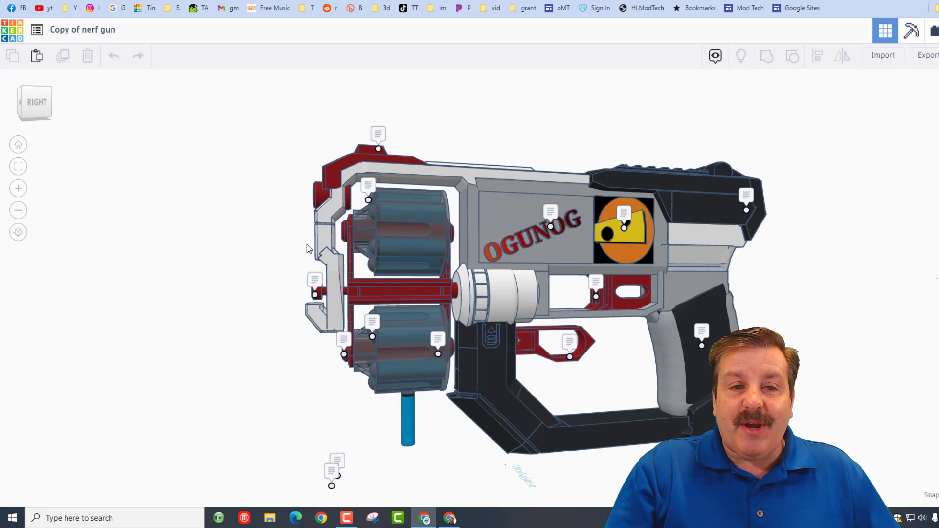
- Orbit the nerf gun to read its notes, including the custom-made shape note
drag(305, 249, 282, 223)
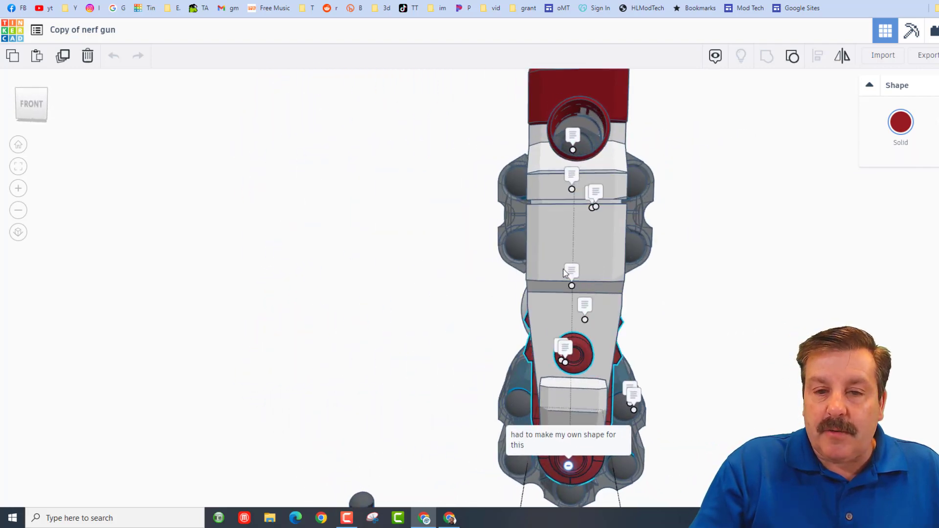
- Orbit the nerf gun to its other side, then switch to the Drake Gumpo the Dino design
drag(569, 269, 689, 240)
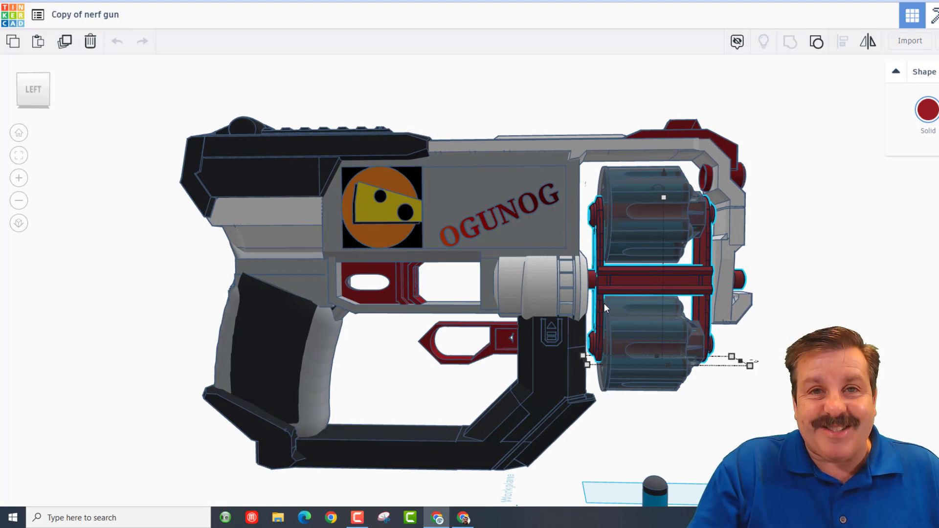
click(554, 8)
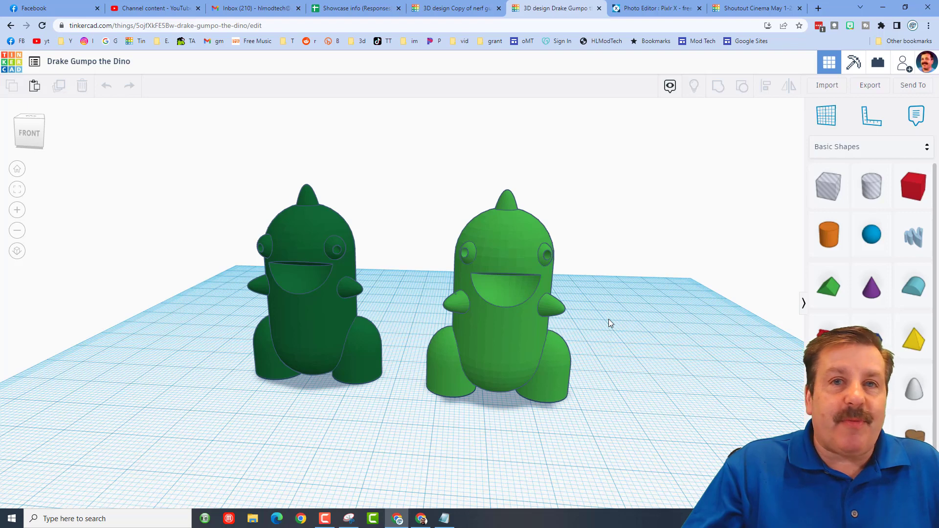
- Generate a new collaboration link for Drake Gumpo the Dino and copy it
click(906, 62)
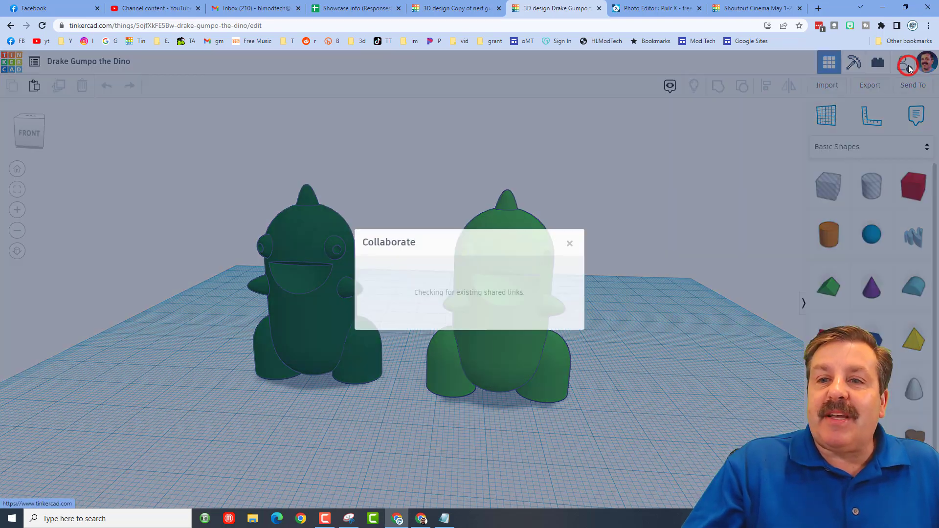
click(469, 284)
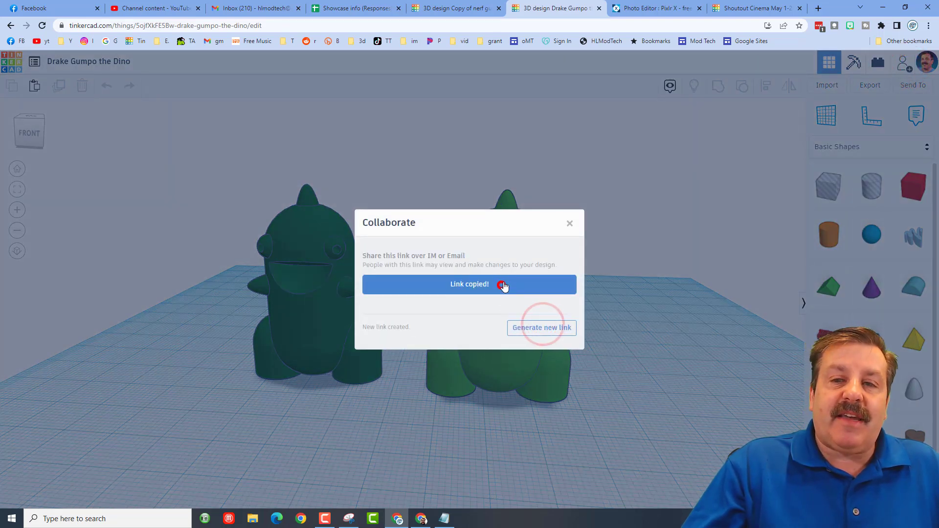
click(568, 223)
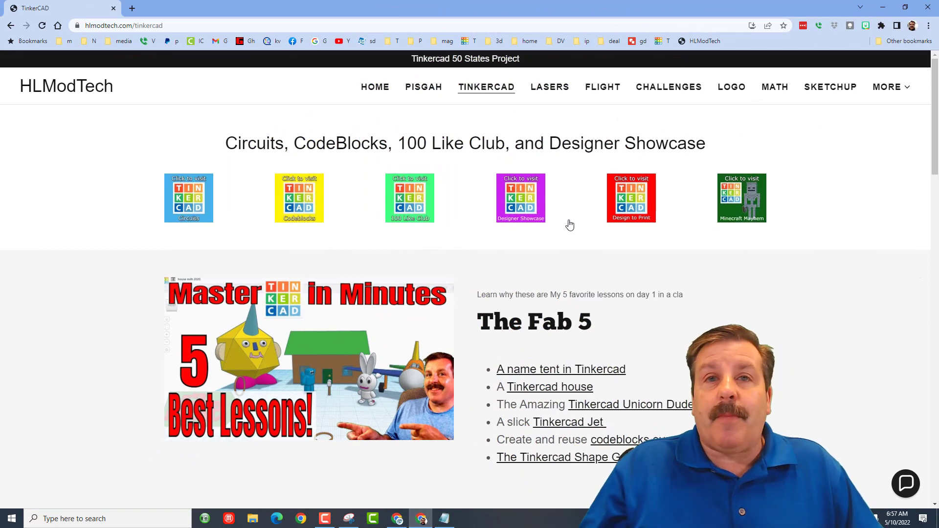
mouse_move(432, 93)
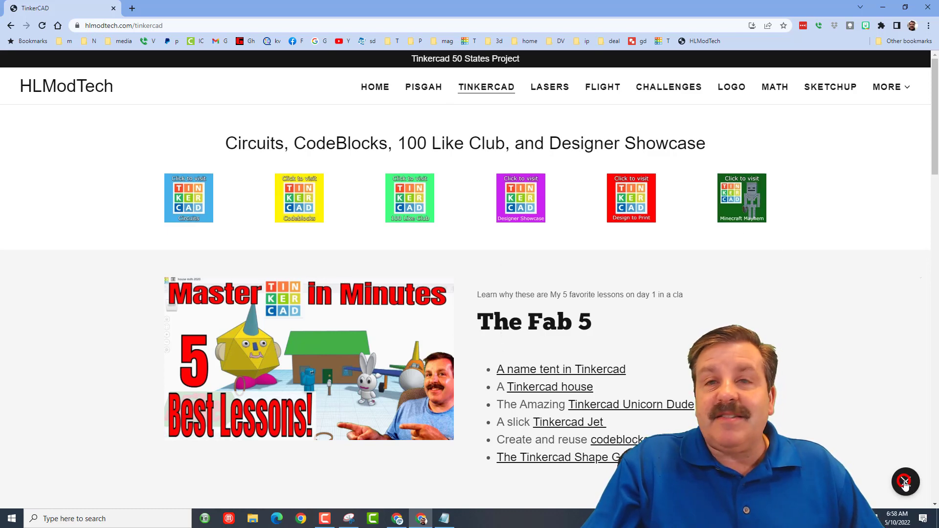
click(904, 482)
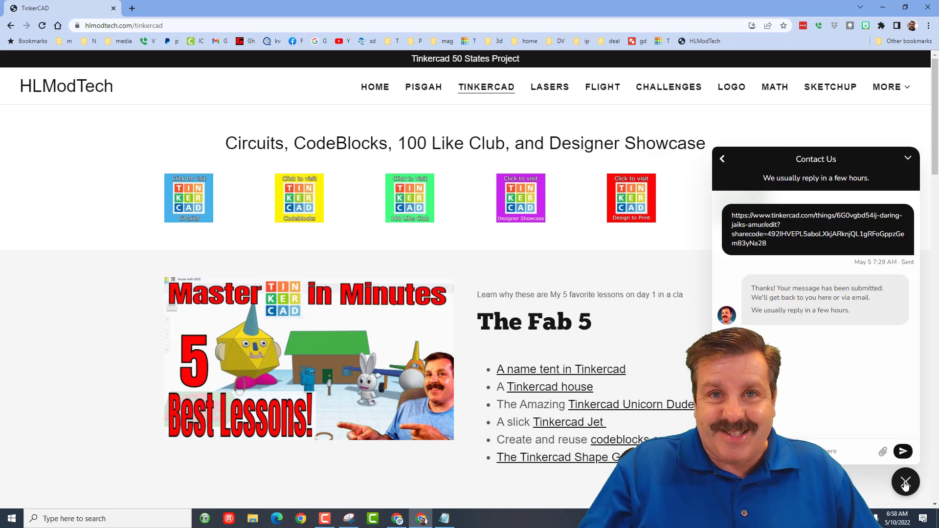
click(520, 197)
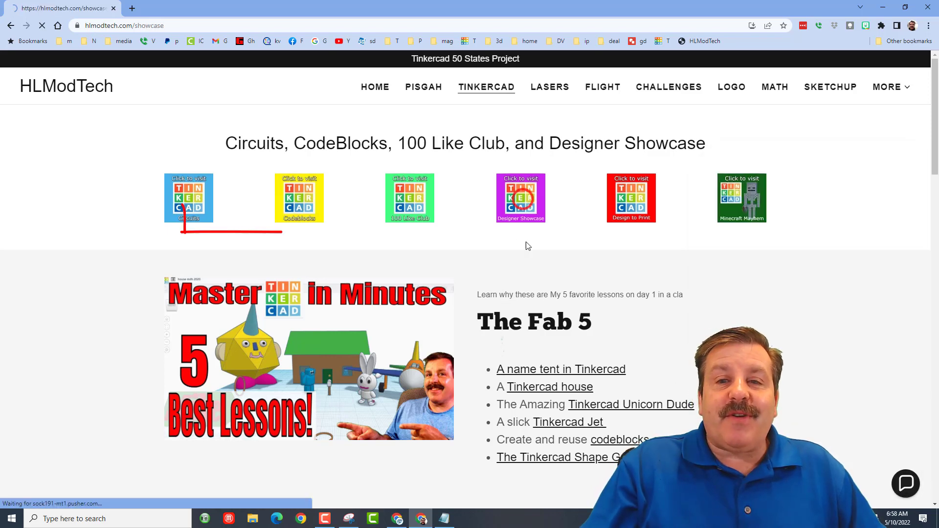
click(520, 197)
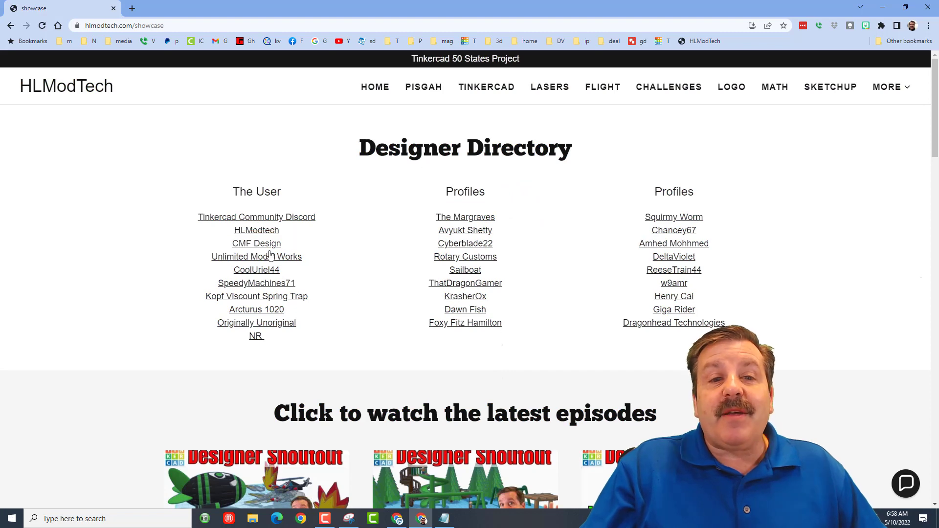
click(256, 336)
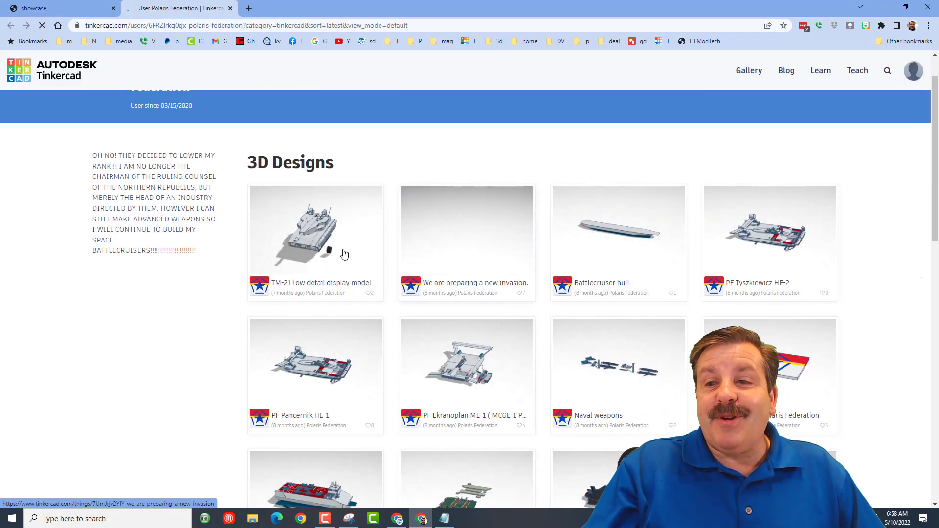
- View and close the PF Ekranoplan ME-1 design details
click(467, 360)
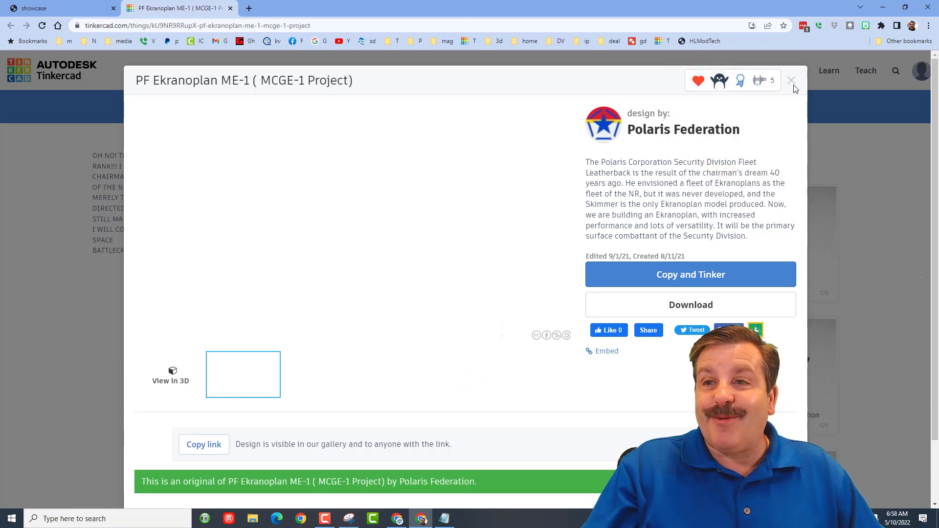
click(690, 274)
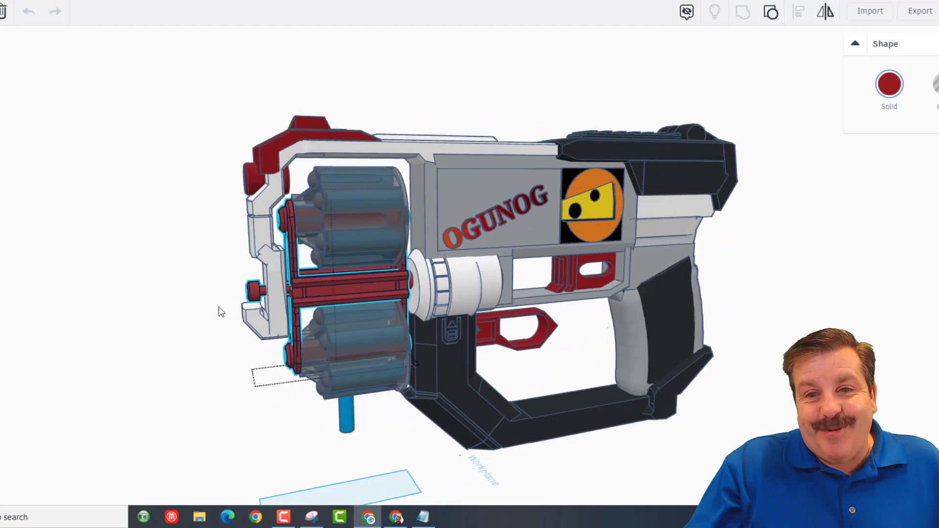